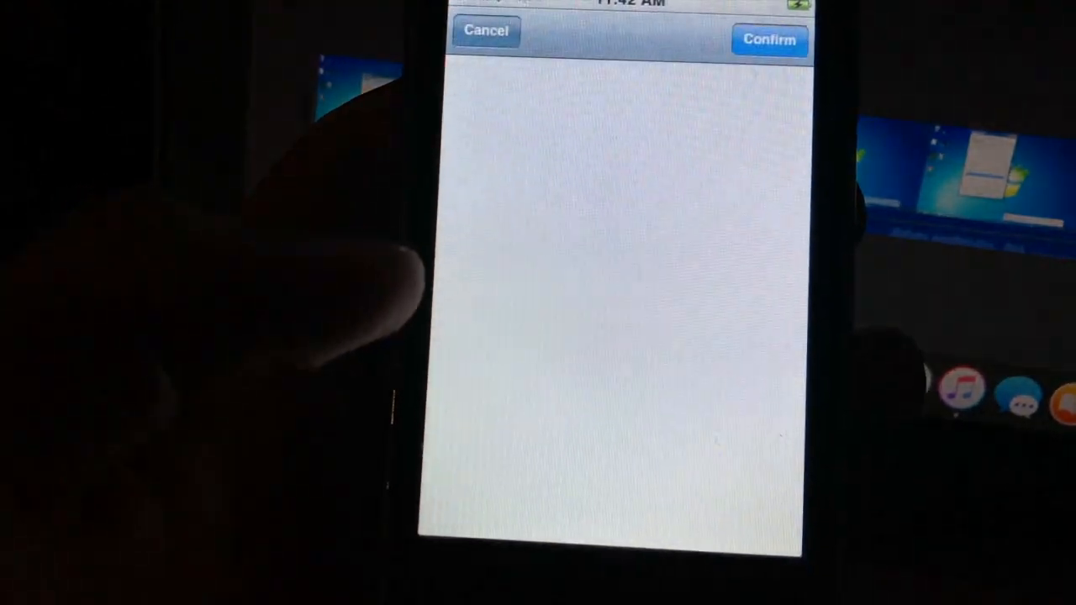
# Step: Confirm the queued package changes so the upgrade installation begins running
pyautogui.click(768, 41)
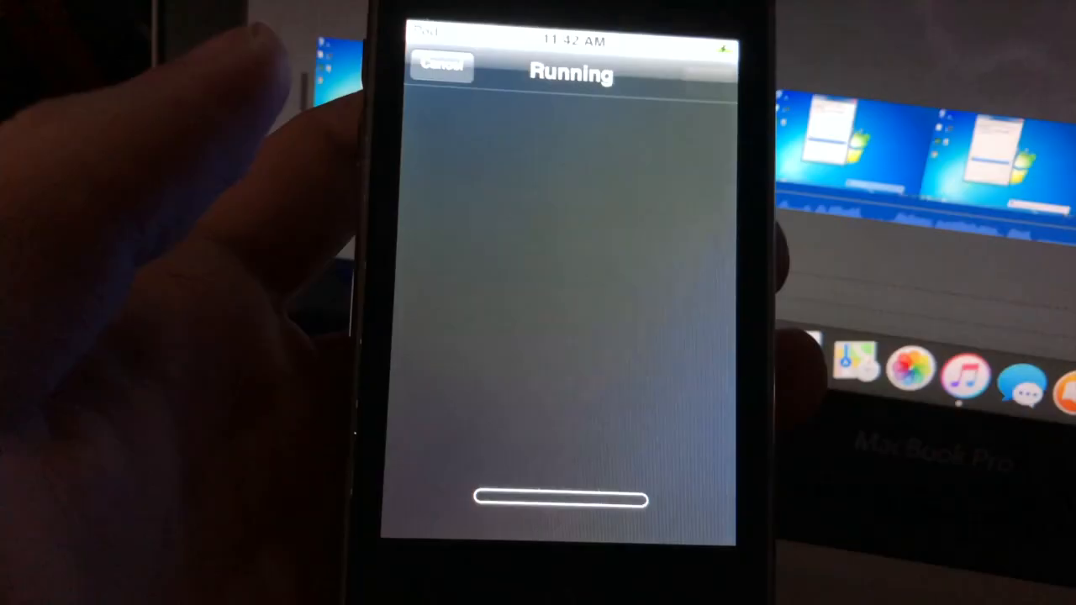